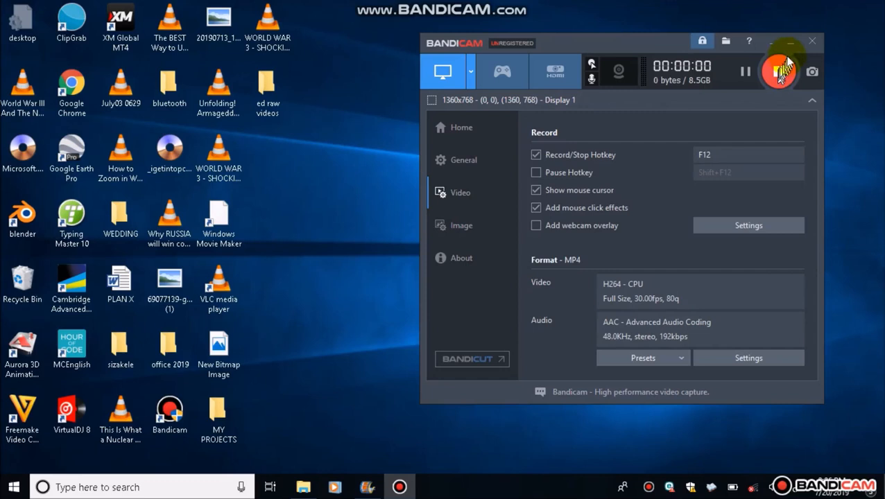
Step: Bring up Start via the On-Screen Keyboard's Windows key and search 'bluetooth and other devices settings'
{"action": "left_click", "coordinate": [788, 42]}
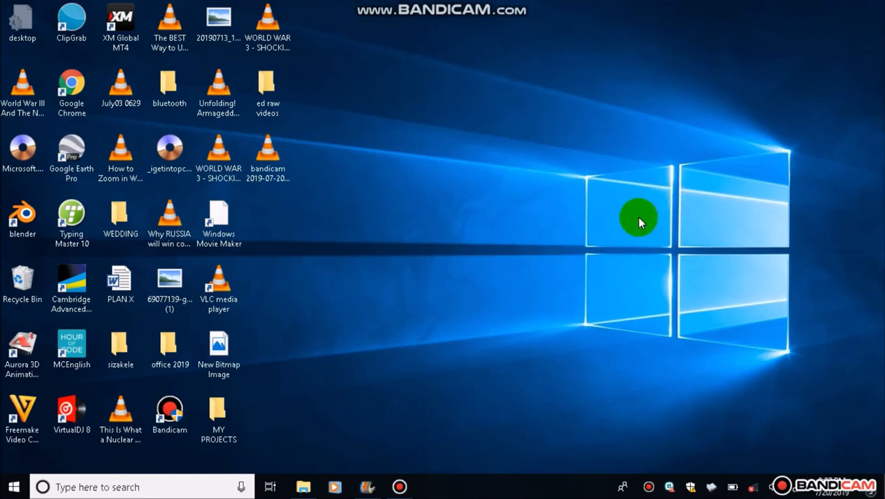
{"action": "mouse_move", "coordinate": [566, 377]}
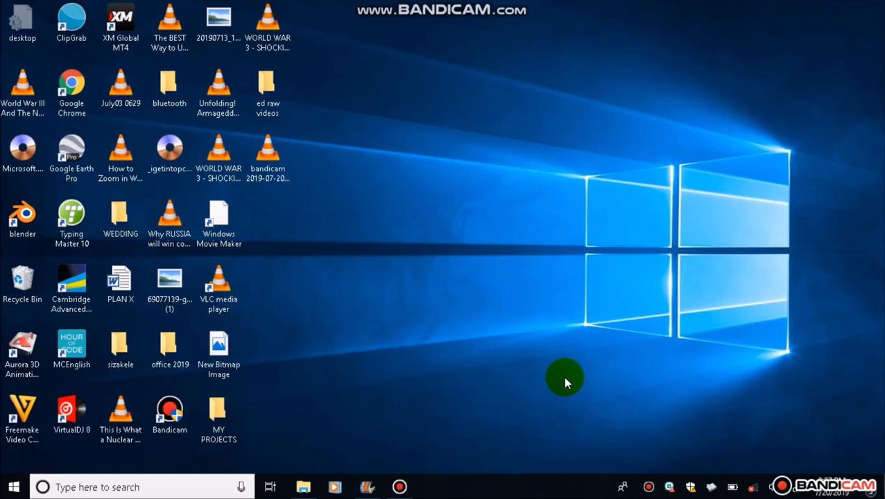
{"action": "mouse_move", "coordinate": [609, 484]}
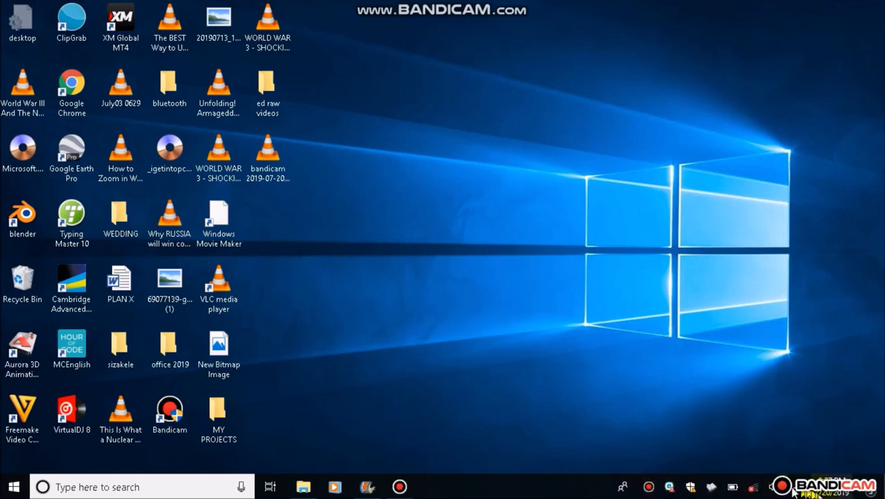
{"action": "mouse_move", "coordinate": [621, 485]}
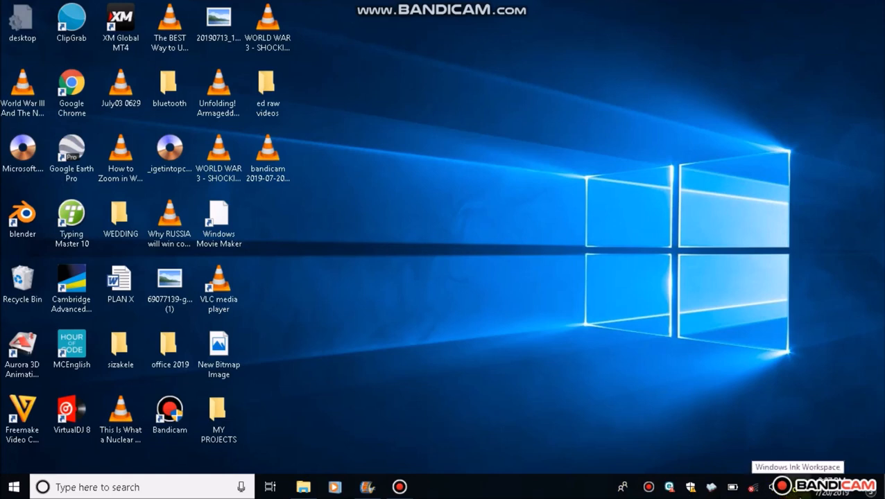
{"action": "mouse_move", "coordinate": [588, 492]}
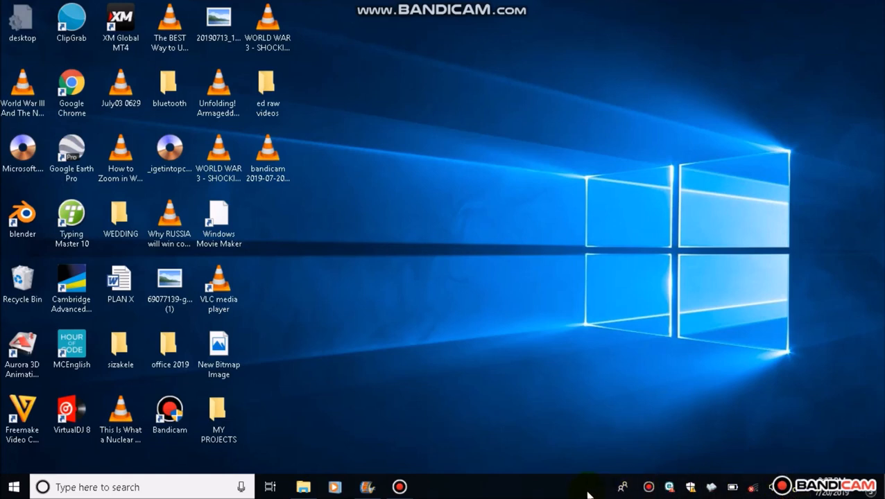
{"action": "mouse_move", "coordinate": [570, 492]}
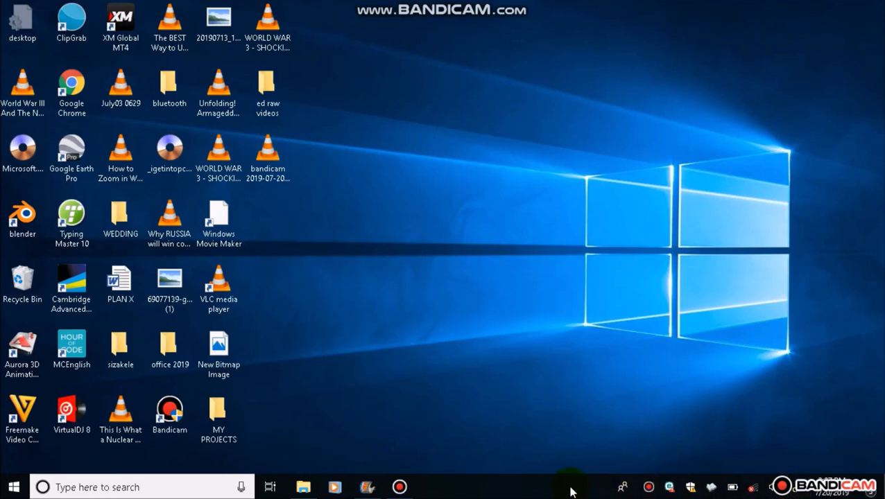
{"action": "left_click", "coordinate": [13, 487]}
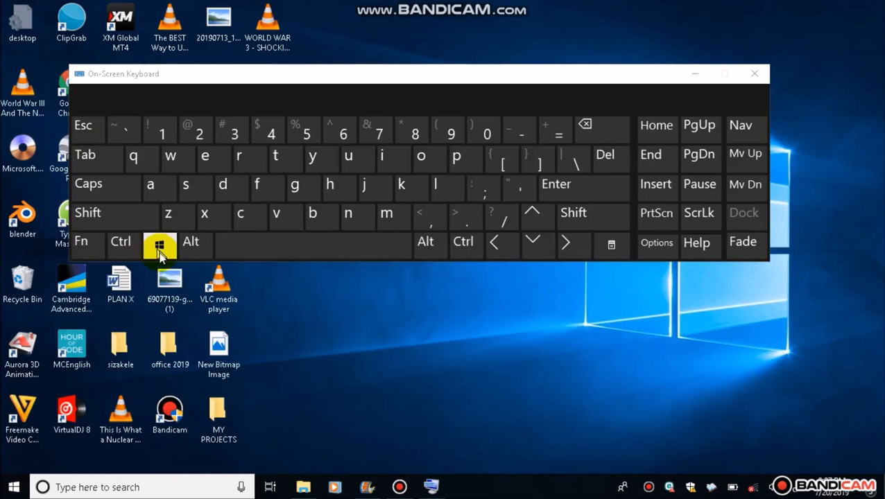
{"action": "left_click", "coordinate": [159, 247]}
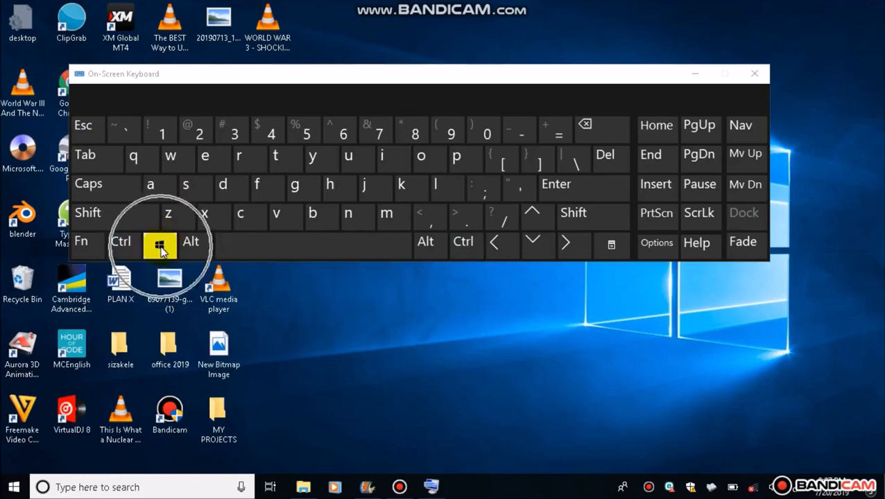
{"action": "mouse_move", "coordinate": [432, 183]}
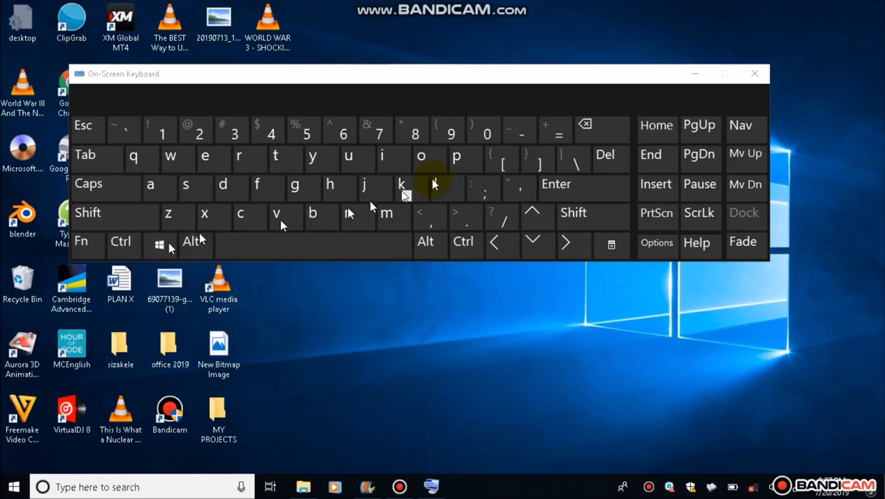
{"action": "left_click", "coordinate": [13, 487]}
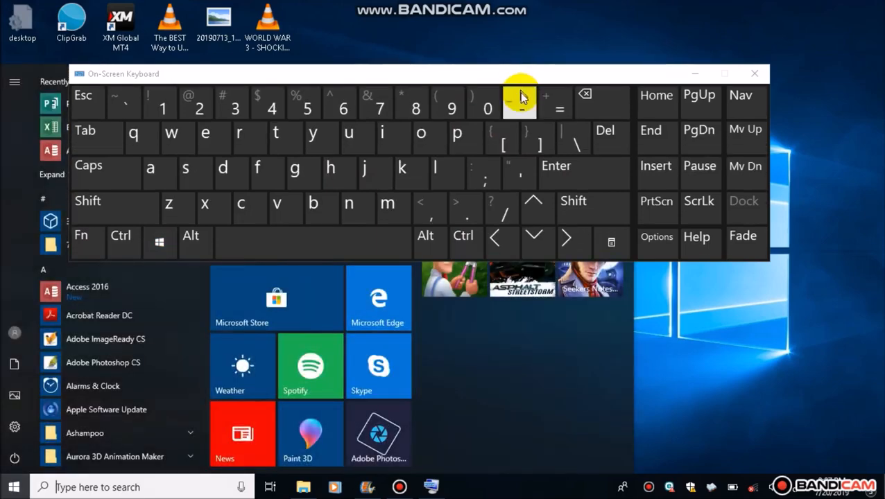
{"action": "left_click", "coordinate": [754, 74]}
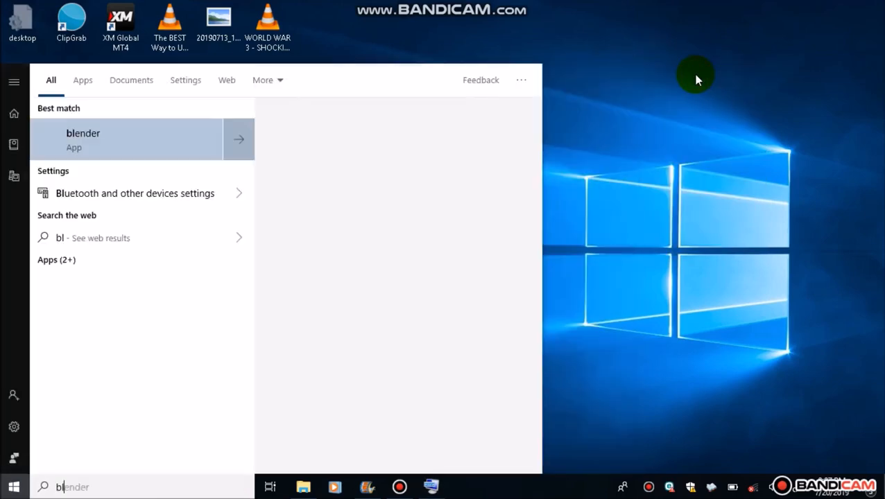
{"action": "type", "text": "bluetooth and other devices settings"}
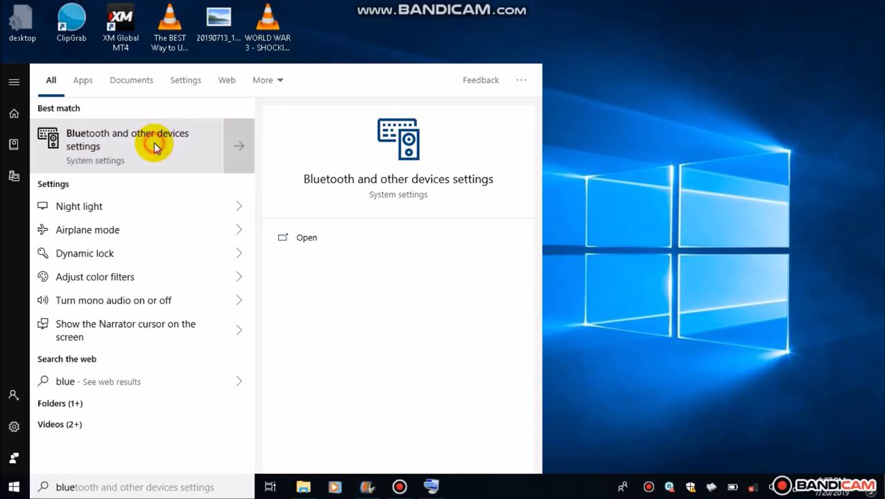
Step: Enter Bluetooth & other devices and switch the Bluetooth toggle to On
{"action": "left_click", "coordinate": [128, 139]}
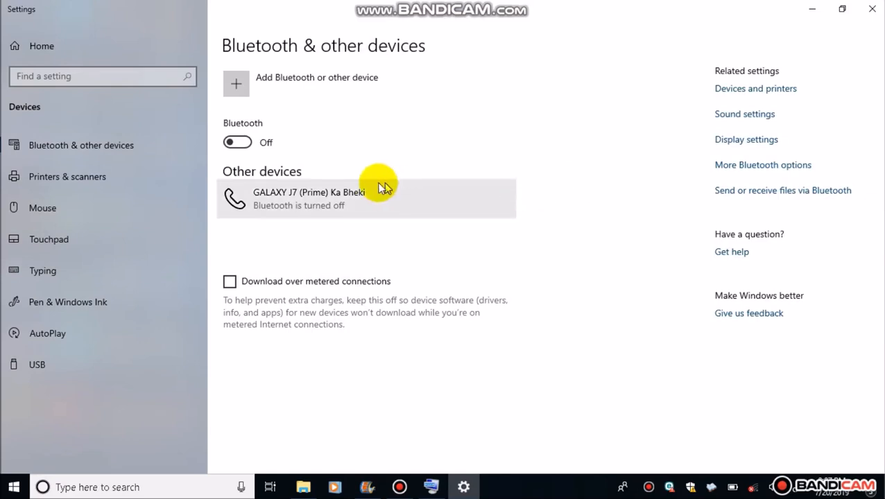
{"action": "mouse_move", "coordinate": [267, 150]}
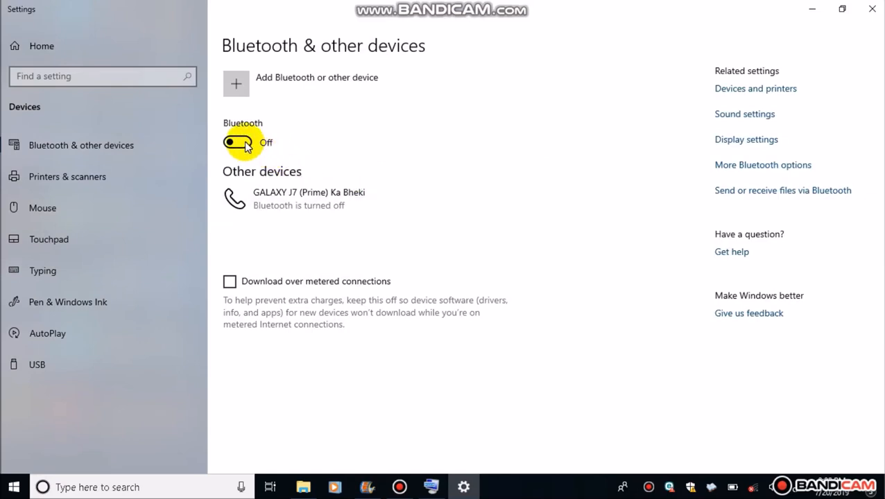
{"action": "left_click", "coordinate": [238, 141]}
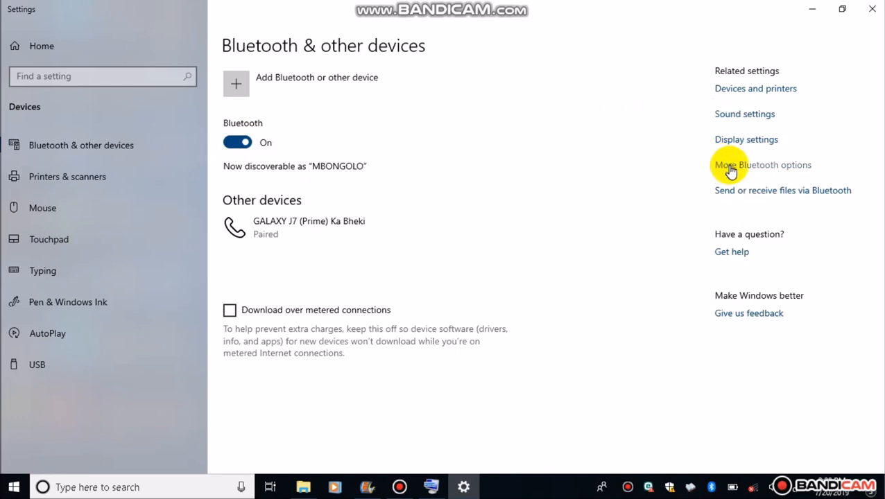
Step: In More Bluetooth options, keep discovery, connection alerts and the tray icon ticked and confirm with OK
{"action": "left_click", "coordinate": [763, 165]}
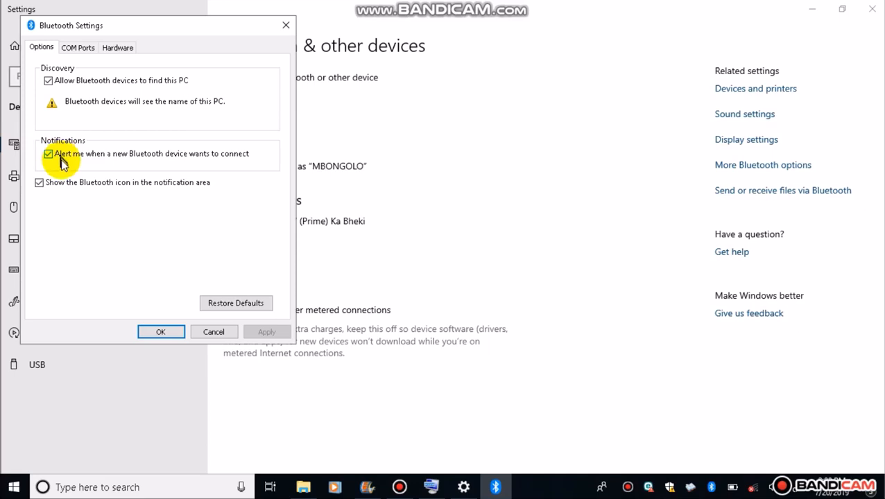
{"action": "mouse_move", "coordinate": [69, 187]}
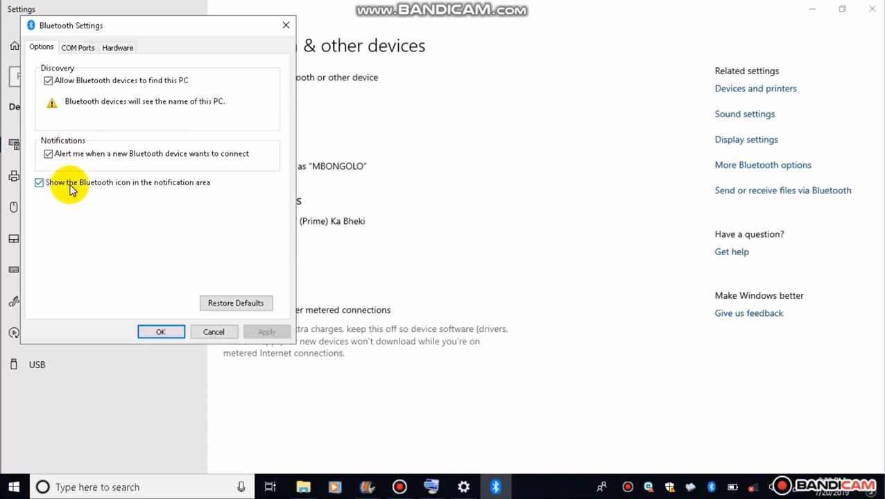
{"action": "left_click", "coordinate": [38, 183]}
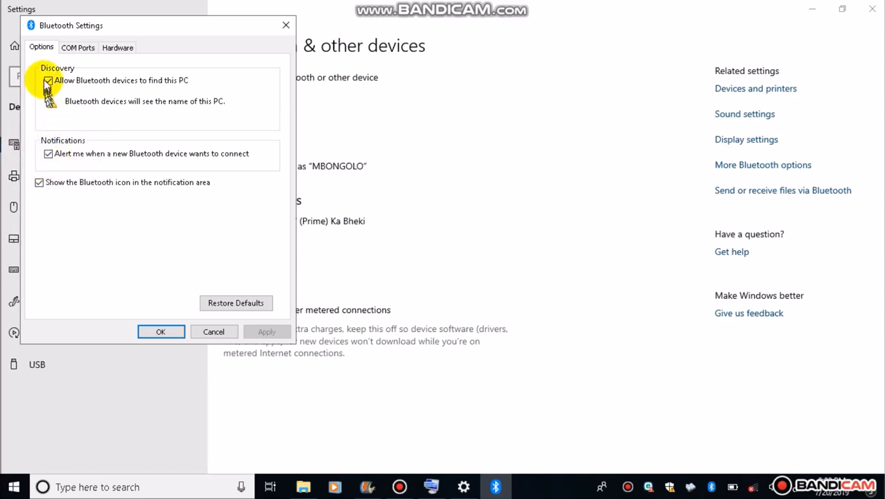
{"action": "left_click", "coordinate": [47, 80]}
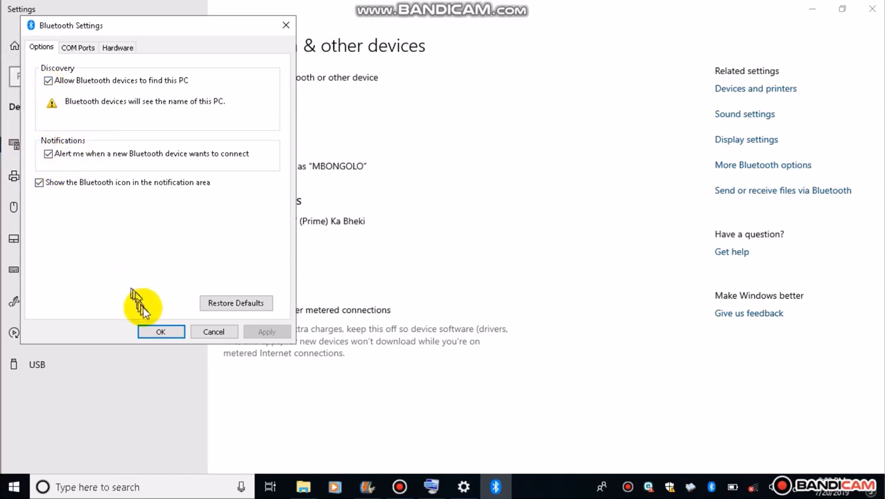
{"action": "left_click", "coordinate": [161, 331]}
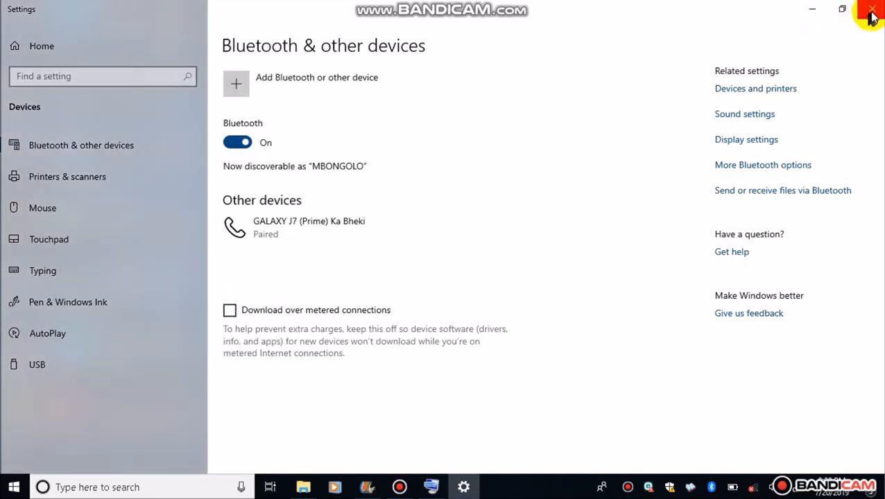
Step: Close Settings and bring up the Bluetooth tray icon's menu
{"action": "left_click", "coordinate": [872, 11]}
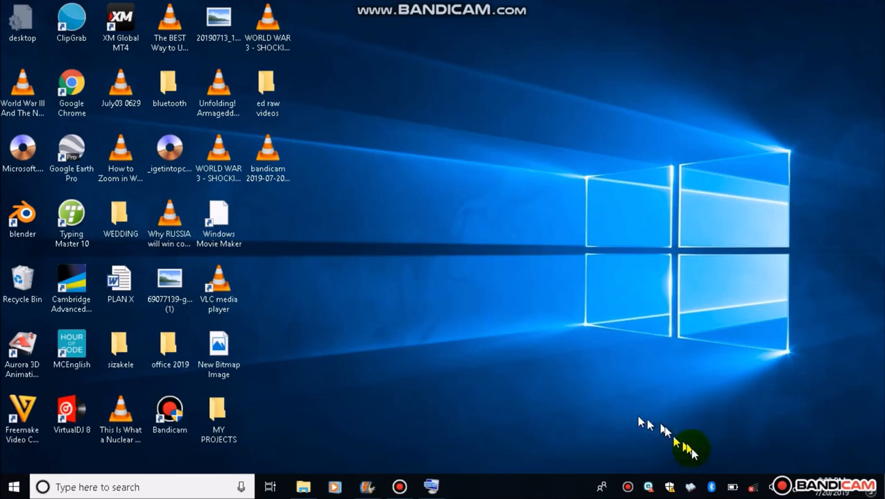
{"action": "mouse_move", "coordinate": [710, 489]}
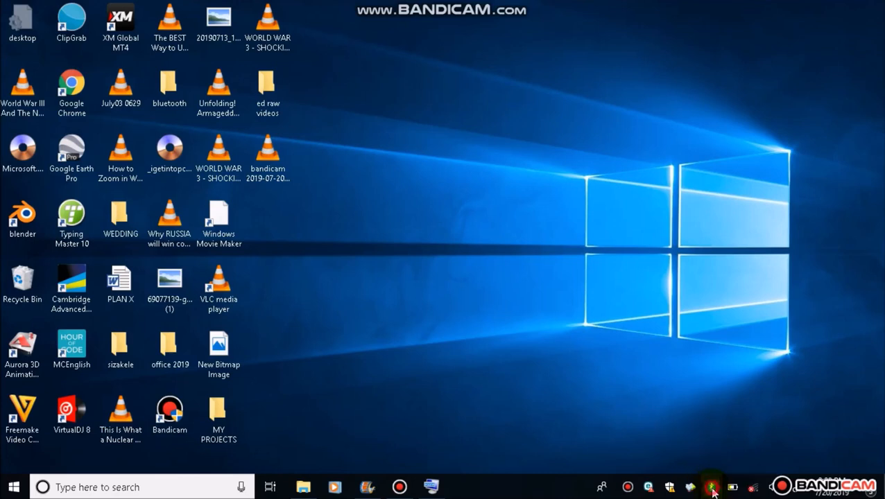
{"action": "left_click", "coordinate": [710, 486]}
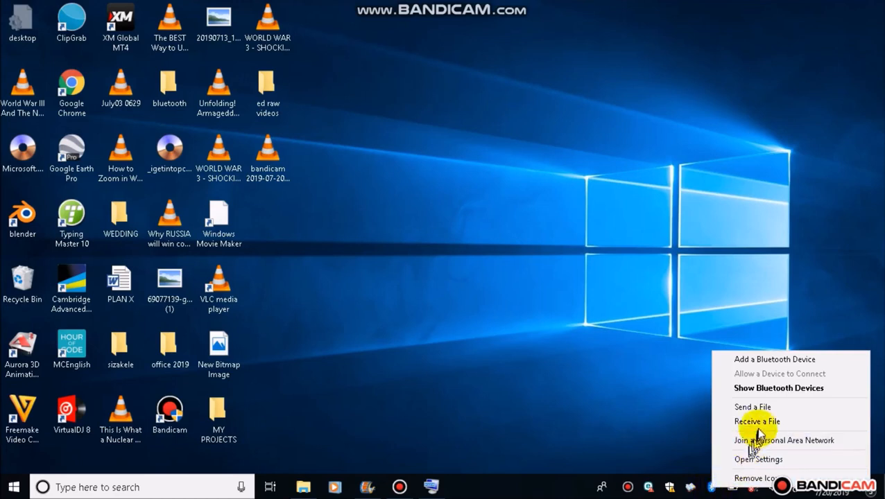
{"action": "mouse_move", "coordinate": [757, 421]}
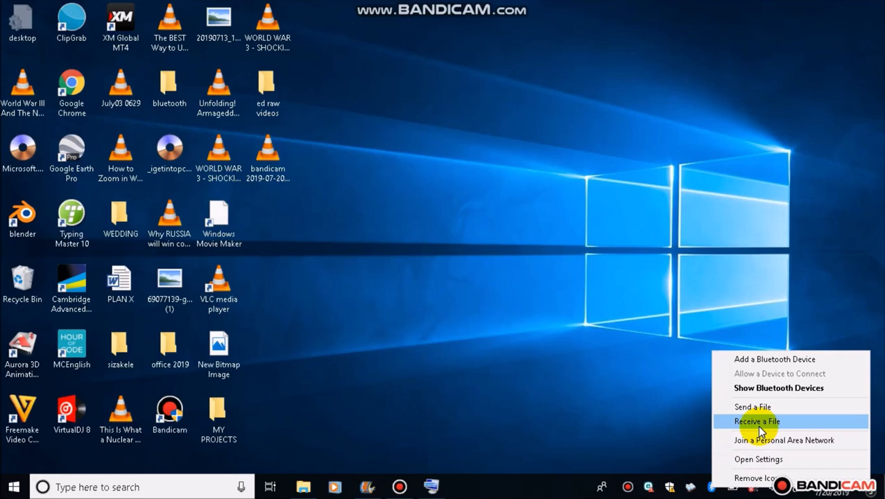
Step: Choose Receive a File so Bluetooth File Transfer waits for an incoming connection
{"action": "left_click", "coordinate": [757, 422]}
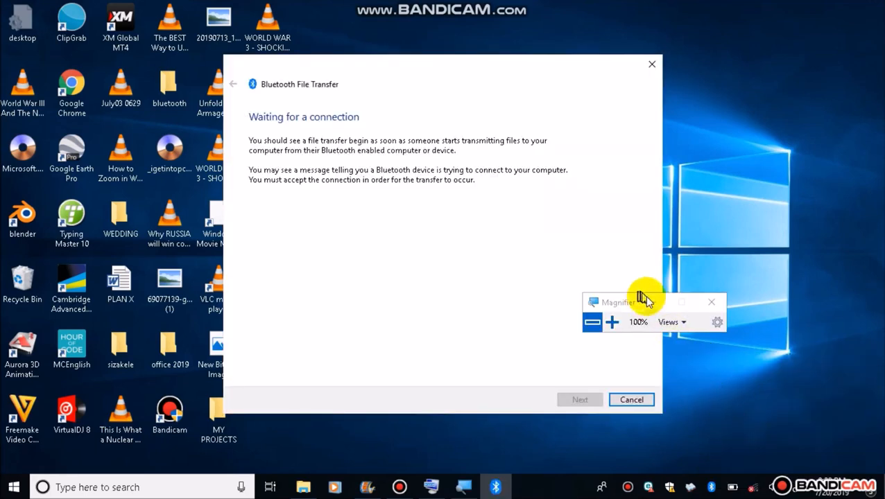
{"action": "left_click", "coordinate": [710, 302]}
{"action": "type", "text": "s"}
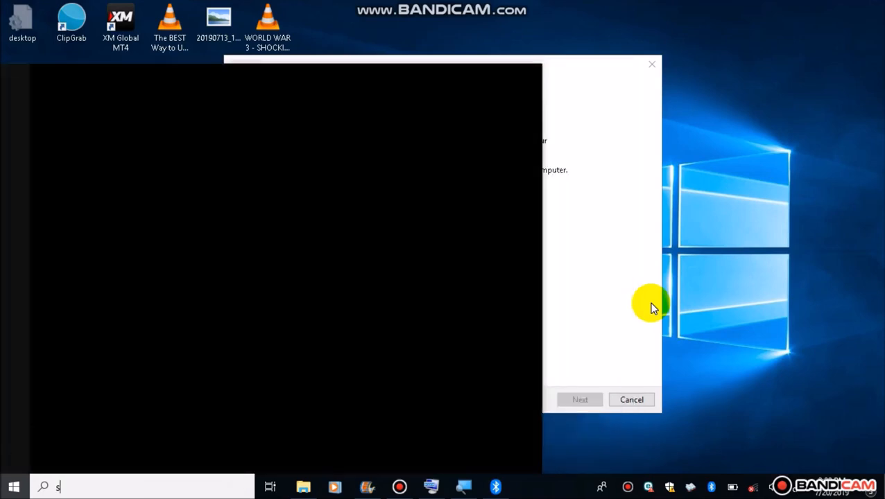
Step: Search 'system', review the System Summary in System Information, then close it
{"action": "type", "text": "ystem"}
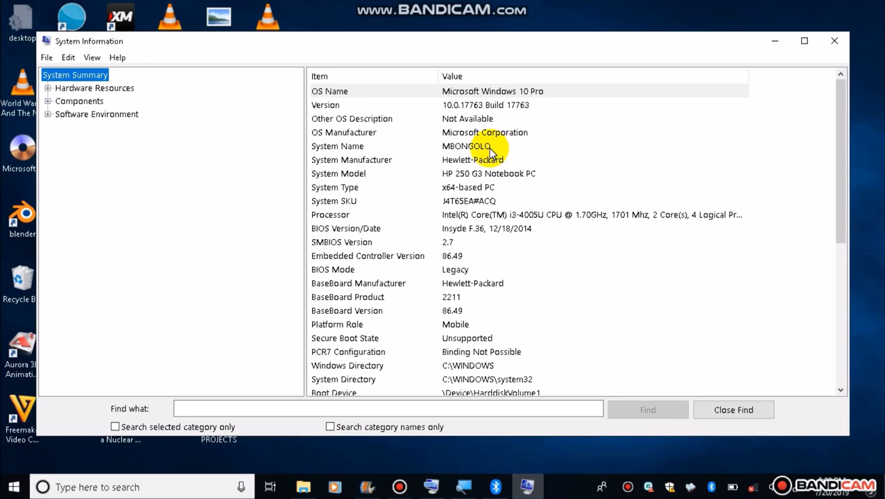
{"action": "mouse_move", "coordinate": [563, 124]}
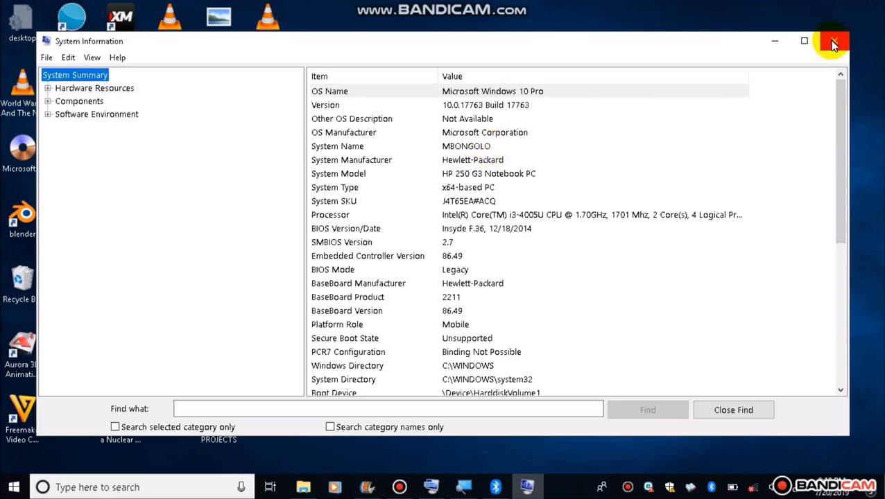
{"action": "left_click", "coordinate": [832, 42]}
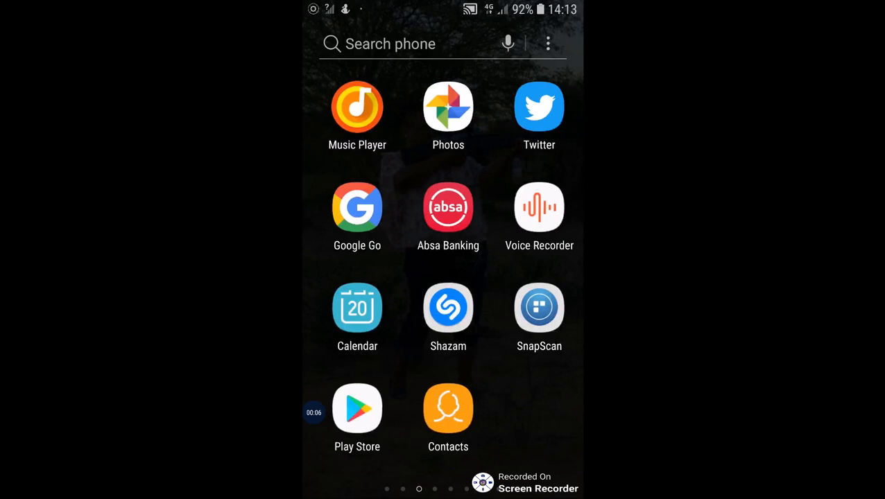
Step: Launch My Files from the app drawer and browse into the SD card
{"action": "scroll", "scroll_direction": "left", "scroll_amount": 3}
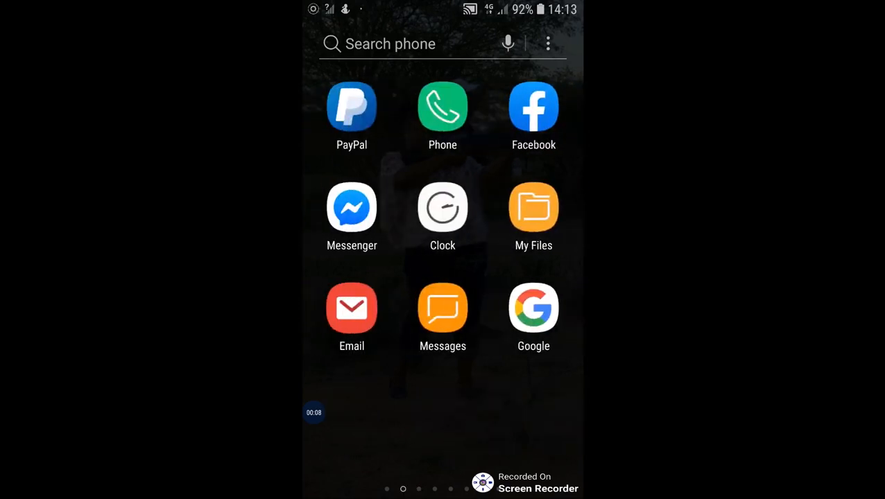
{"action": "left_click", "coordinate": [533, 208]}
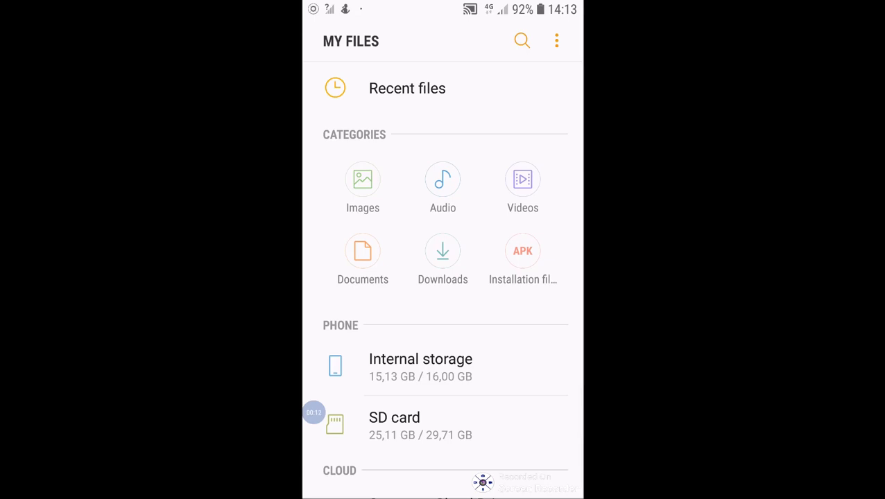
{"action": "left_click", "coordinate": [420, 366]}
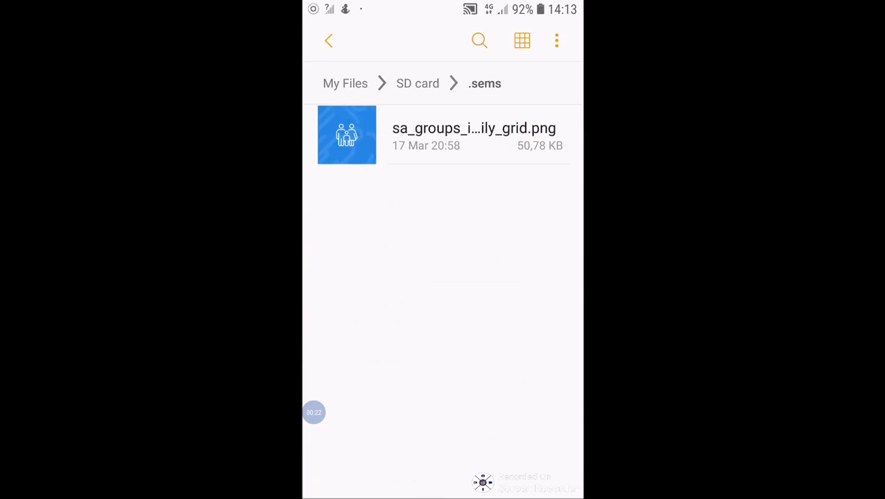
Step: Return to the SD card root and enter the WhatsApp folder
{"action": "left_click", "coordinate": [327, 40]}
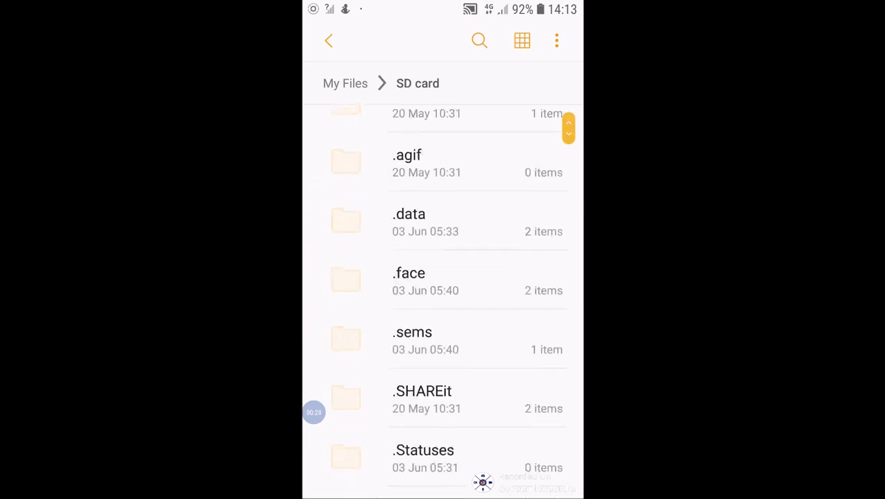
{"action": "scroll", "scroll_direction": "down", "scroll_amount": 3}
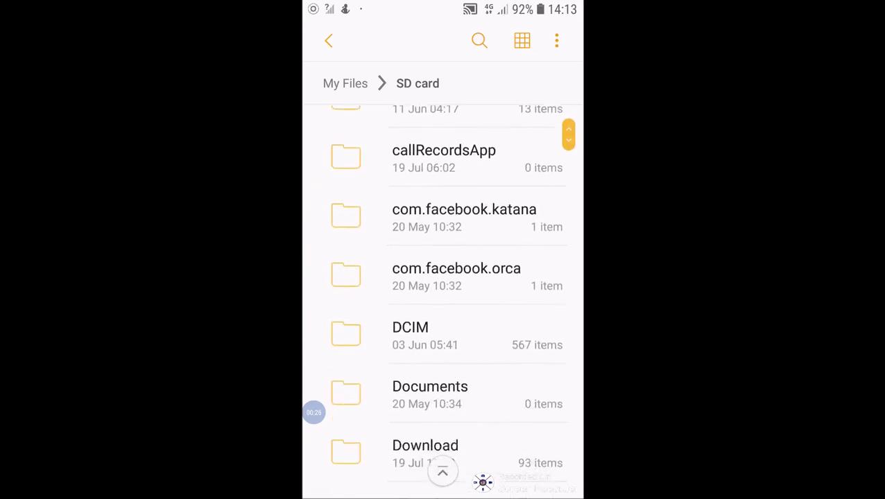
{"action": "scroll", "scroll_direction": "down", "scroll_amount": 3}
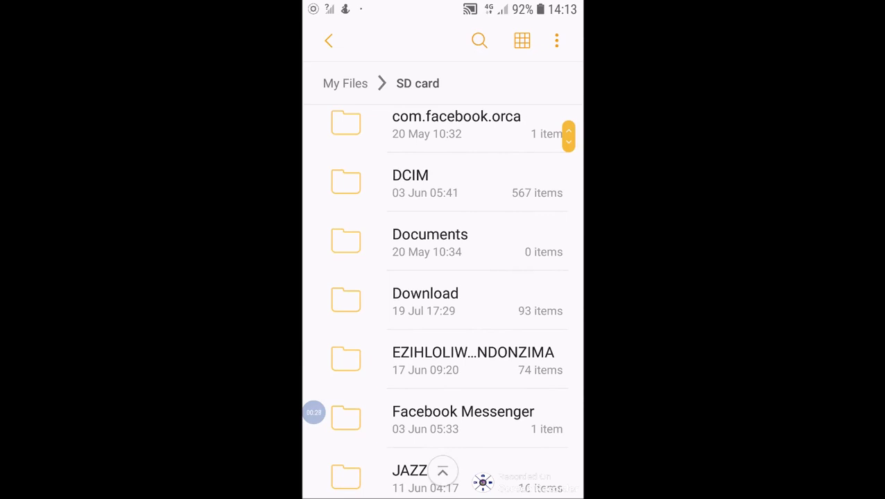
{"action": "scroll", "scroll_direction": "down", "scroll_amount": 3}
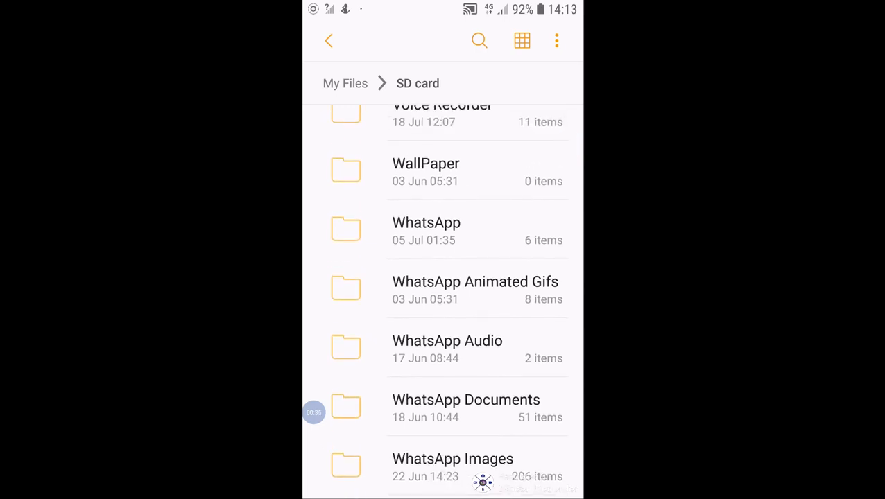
{"action": "left_click", "coordinate": [427, 221]}
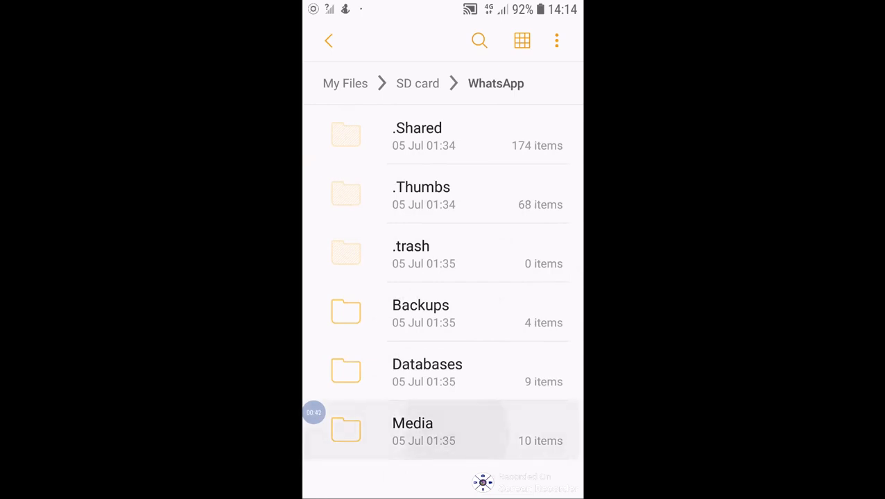
Step: Enter WhatsApp's Media folder, then its WhatsApp Documents folder
{"action": "left_click", "coordinate": [413, 423]}
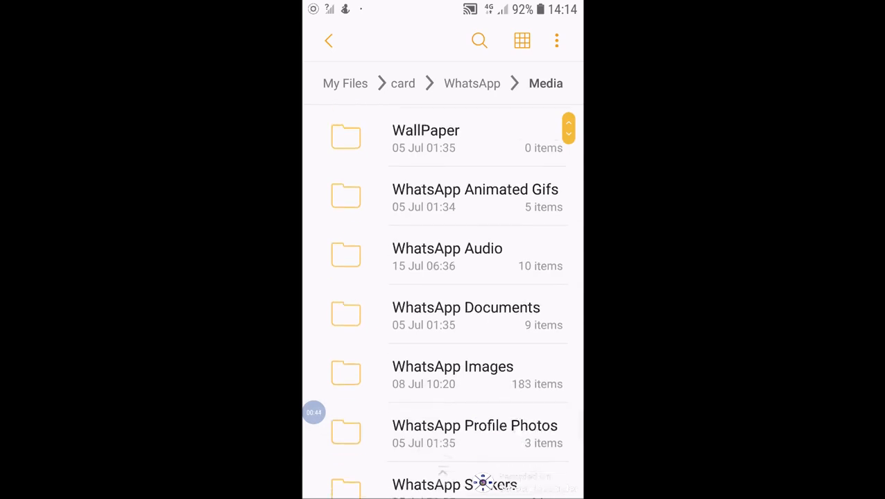
{"action": "scroll", "scroll_direction": "down", "scroll_amount": 3}
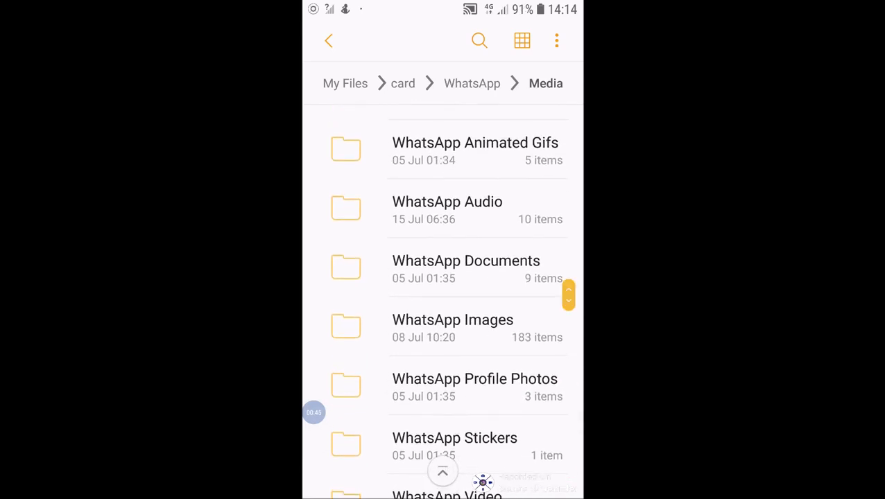
{"action": "left_click", "coordinate": [466, 269]}
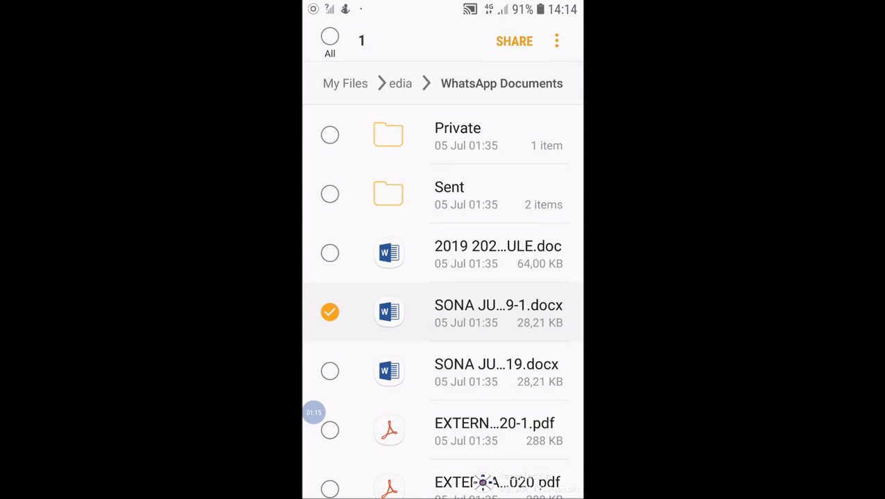
Step: Share the selected SONA .docx and pick Bluetooth as the target
{"action": "left_click", "coordinate": [515, 41]}
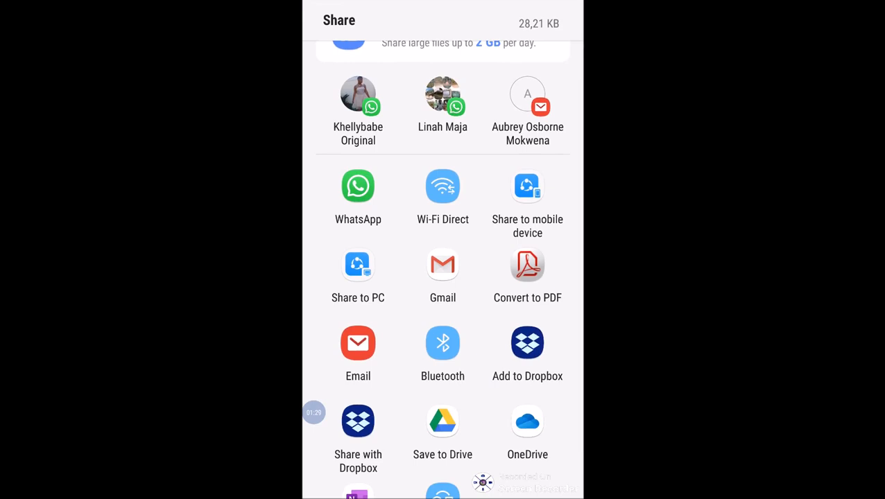
{"action": "left_click", "coordinate": [442, 343]}
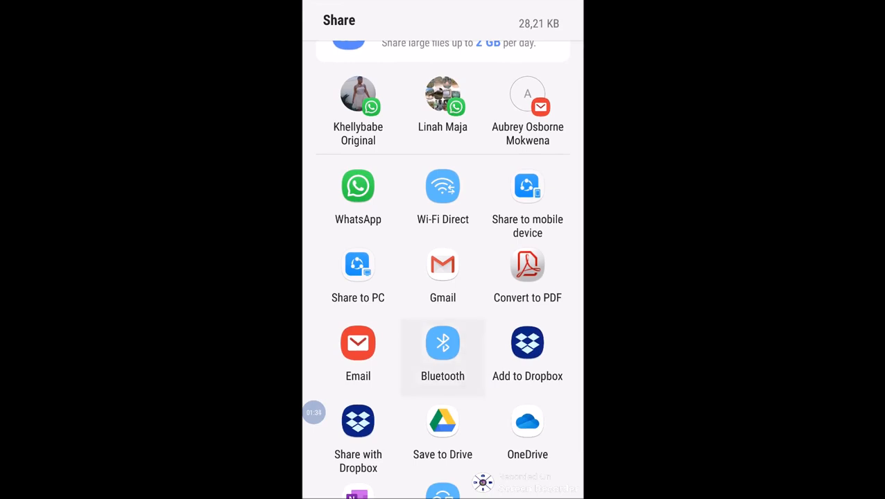
Step: Send SONA JUNE 2019.docx over Bluetooth to the paired PC
{"action": "left_click", "coordinate": [443, 353]}
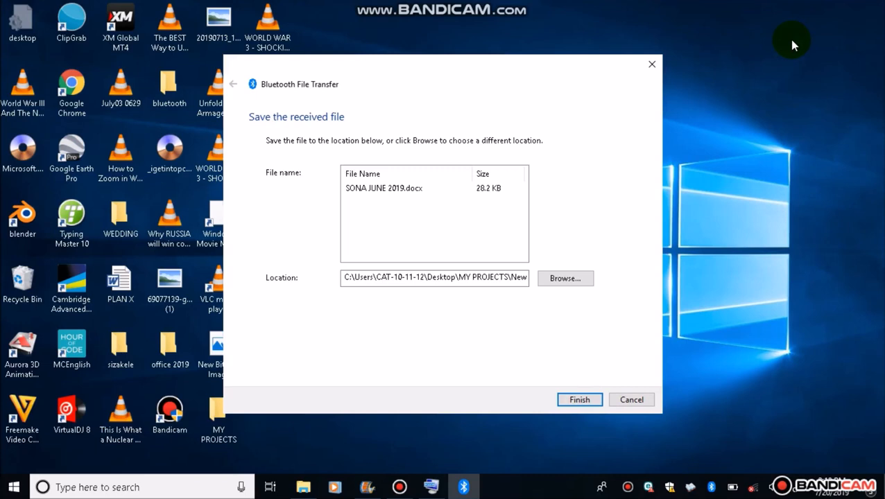
{"action": "mouse_move", "coordinate": [566, 277]}
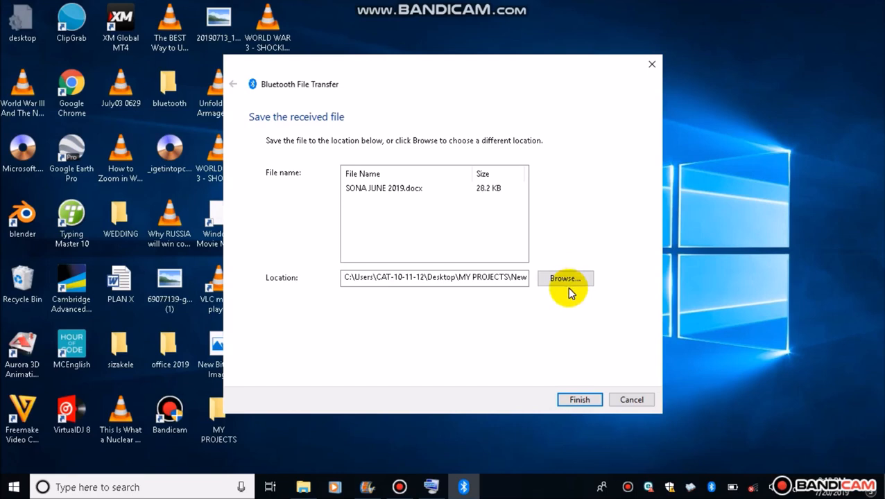
{"action": "mouse_move", "coordinate": [248, 290]}
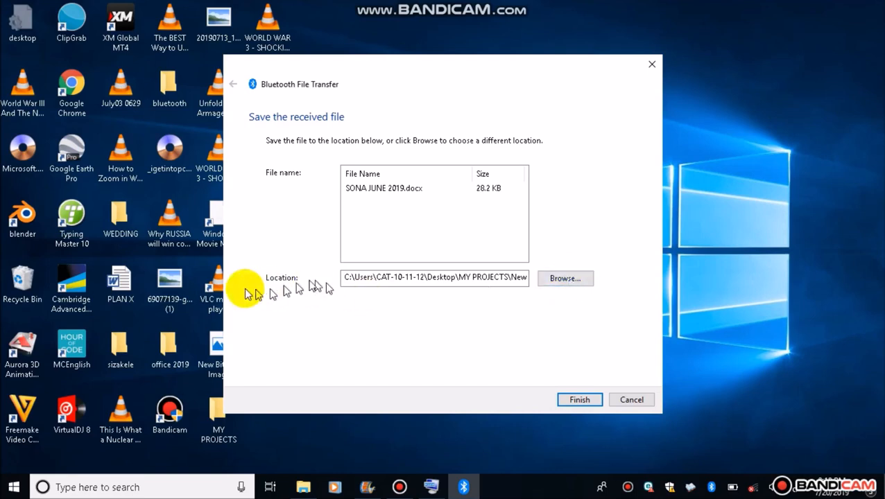
{"action": "mouse_move", "coordinate": [277, 285]}
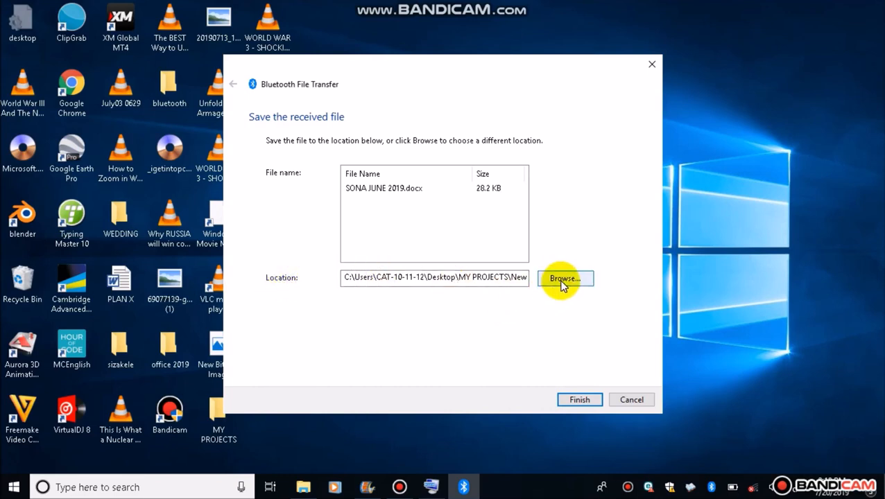
Step: Choose the Desktop as the save folder and finish saving SONA JUNE 2019.docx there
{"action": "left_click", "coordinate": [565, 277]}
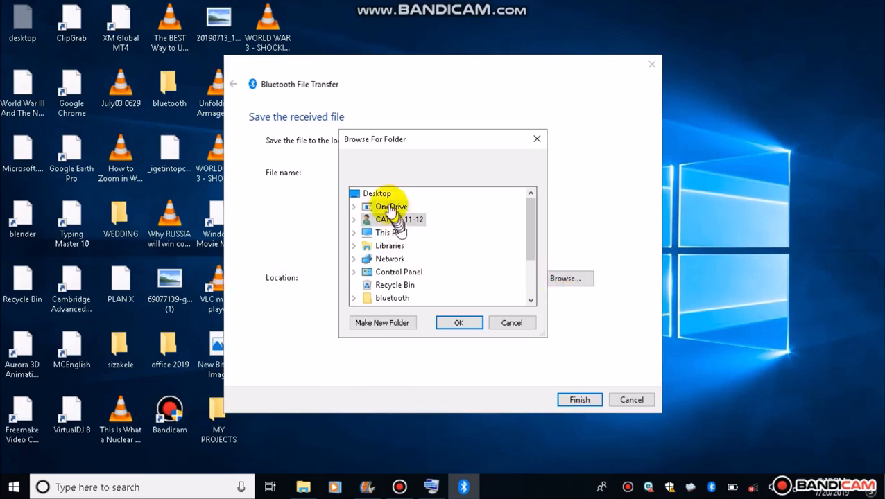
{"action": "mouse_move", "coordinate": [380, 197]}
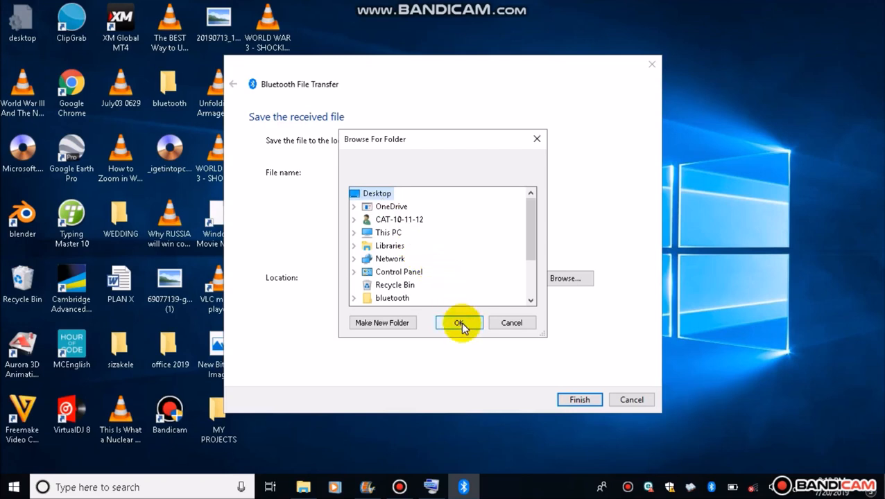
{"action": "left_click", "coordinate": [459, 322]}
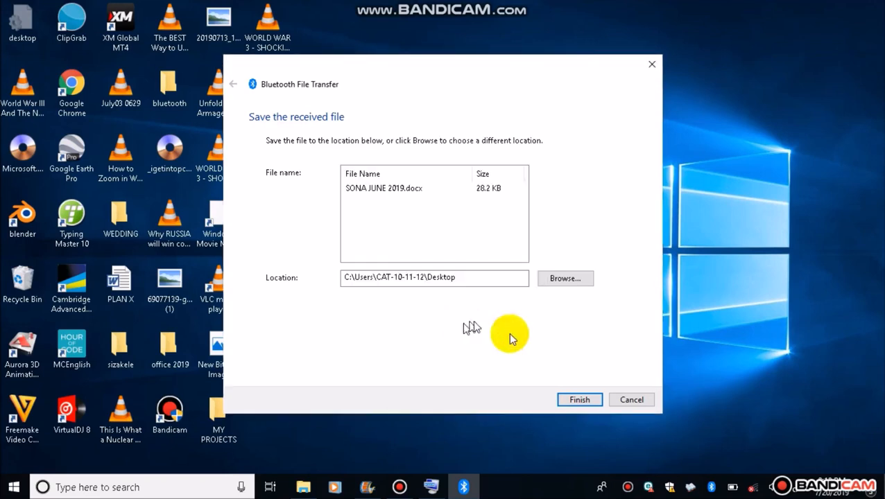
{"action": "left_click", "coordinate": [580, 399]}
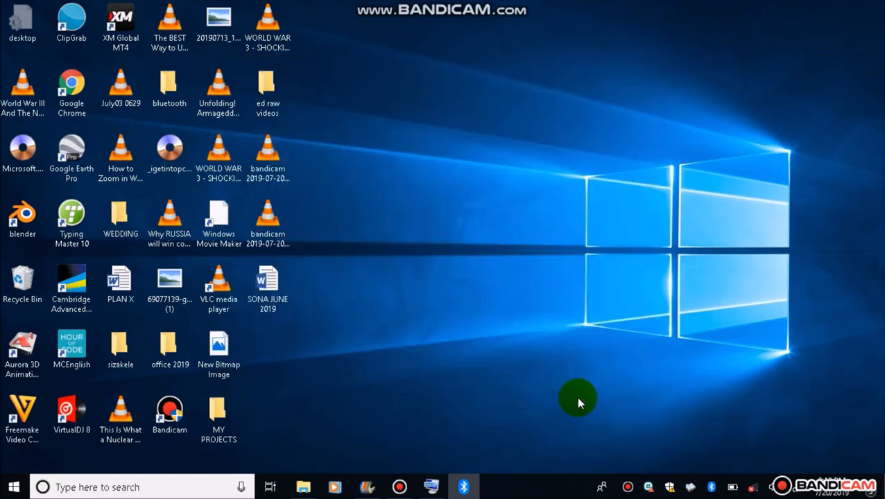
{"action": "mouse_move", "coordinate": [267, 284]}
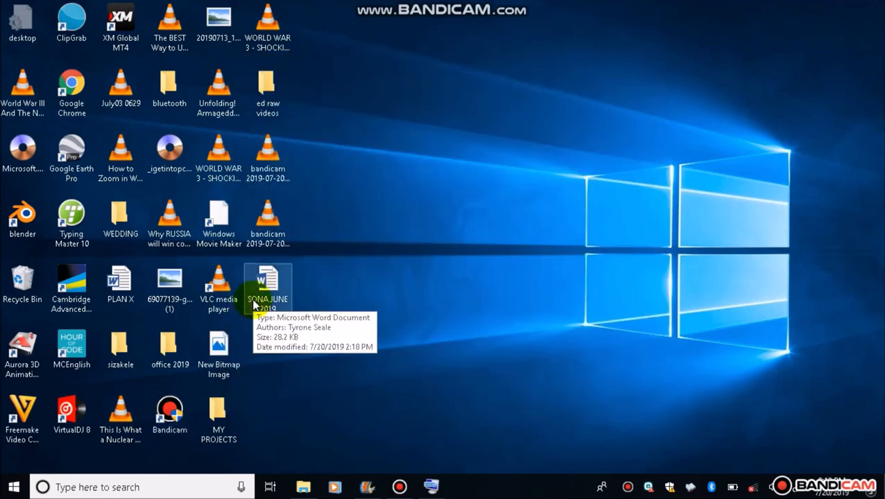